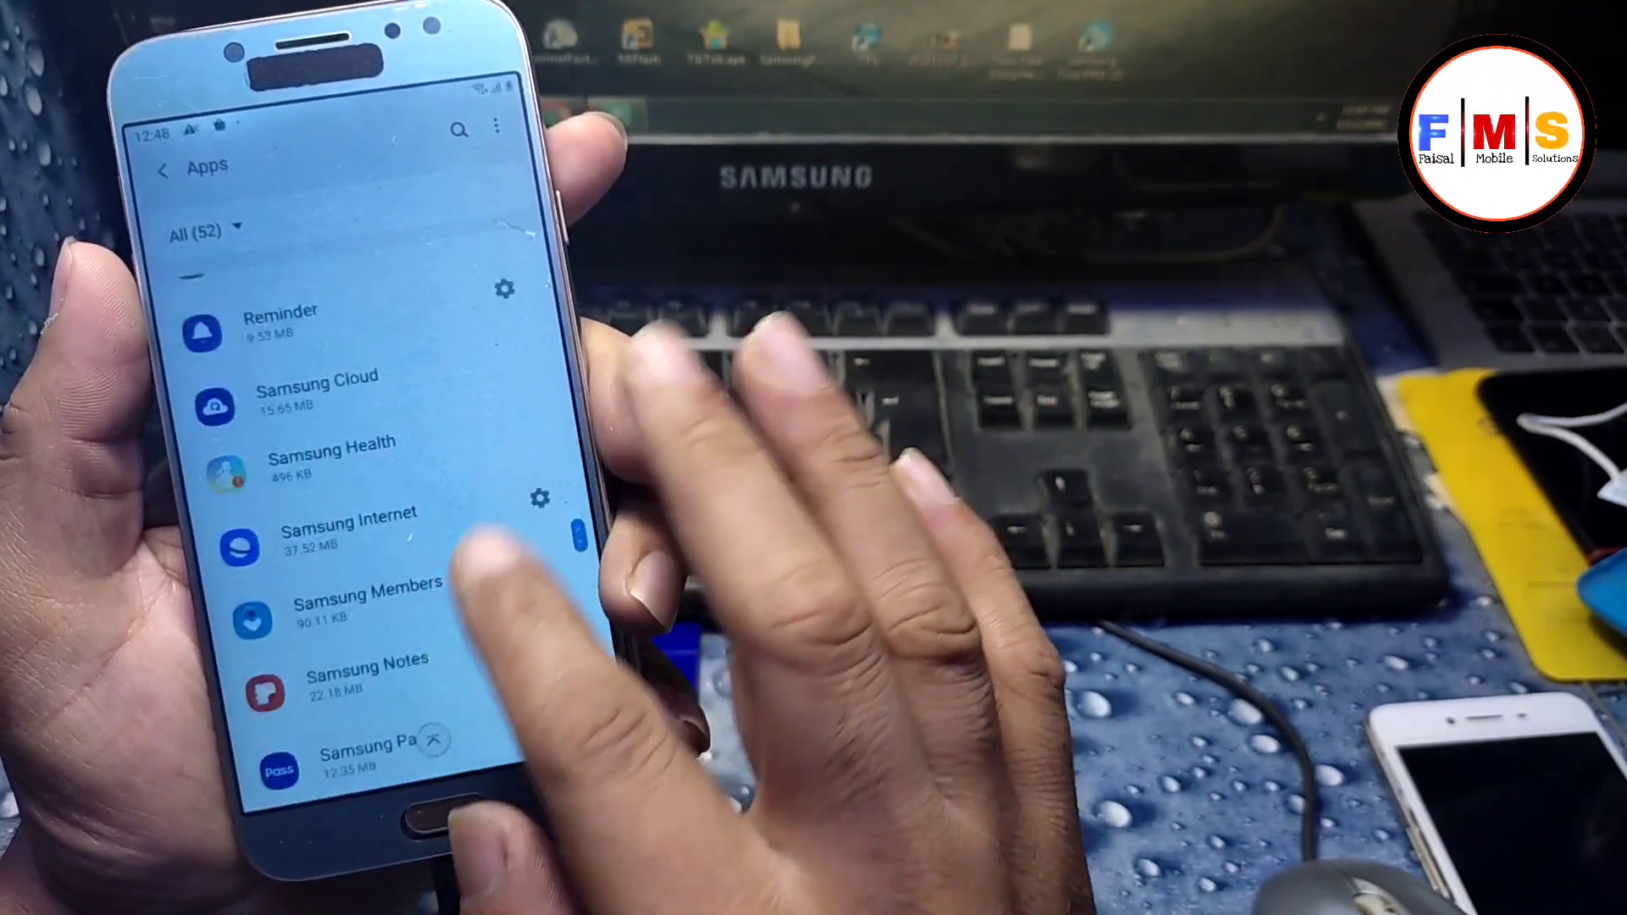
Step: Locate TecnocareTricks in the installed apps list and open its App info page
scroll(down, 3)
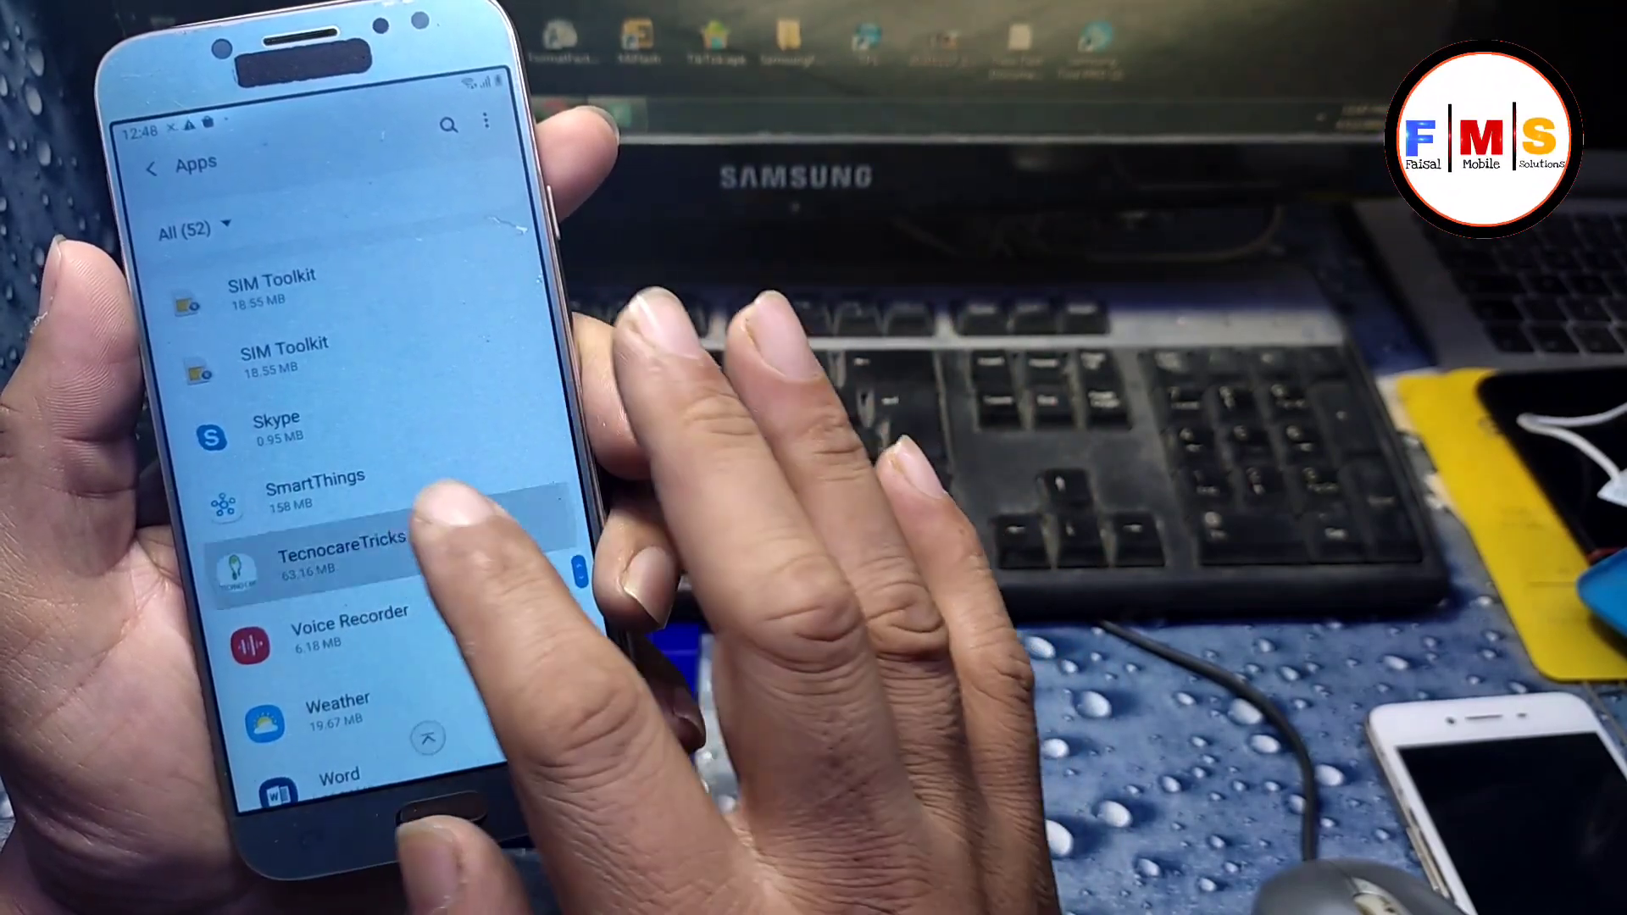
click(334, 564)
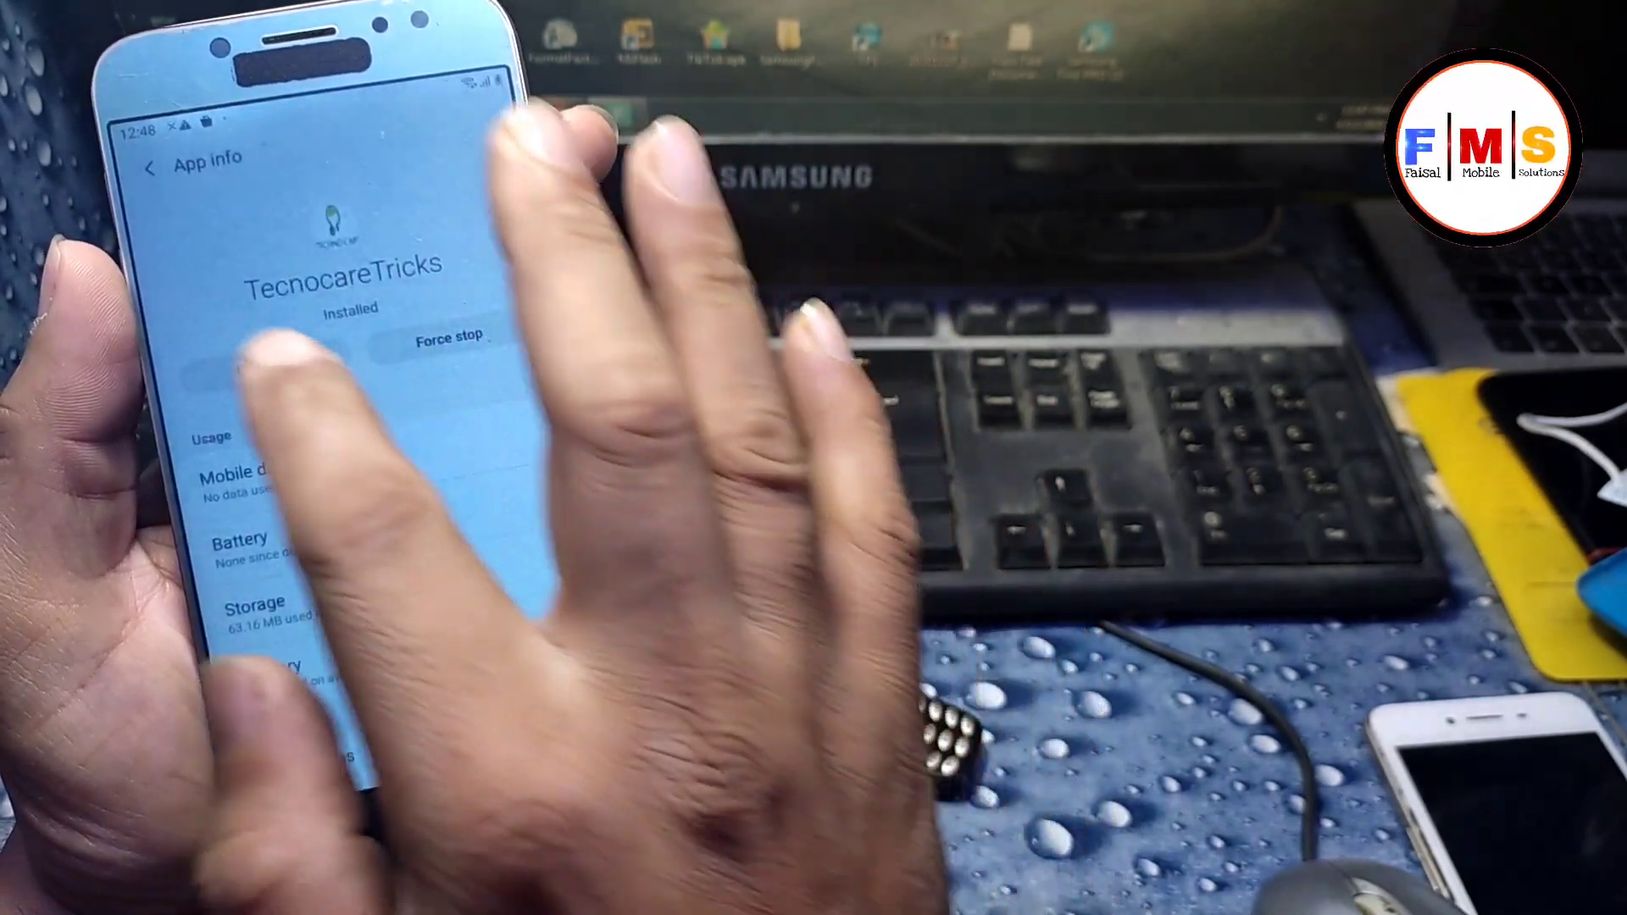